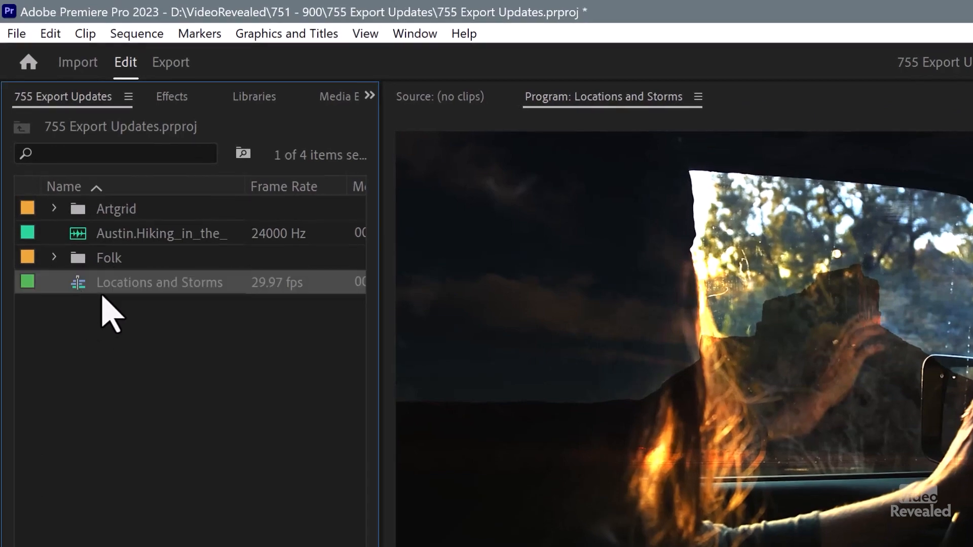
pyautogui.moveTo(137, 344)
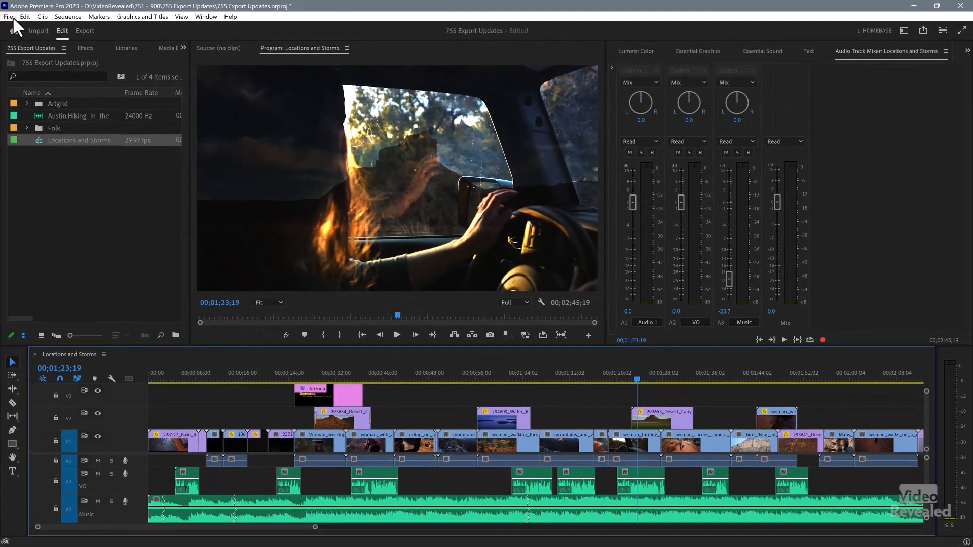
# Send the Locations and Storms sequence to the Media Encoder queue from the File menu.
pyautogui.click(8, 16)
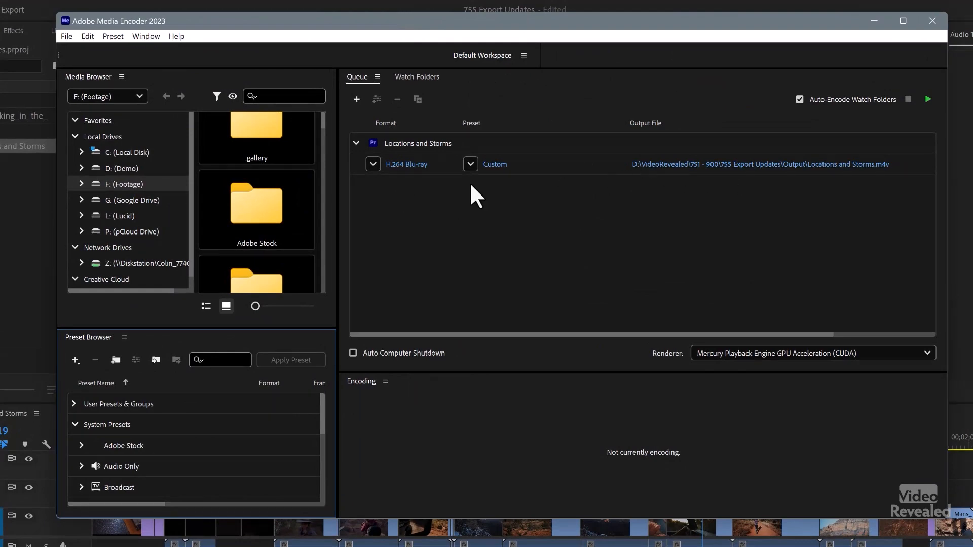
# Set the queued job to H.264 with the Match Source - High bitrate preset and accept.
pyautogui.click(373, 164)
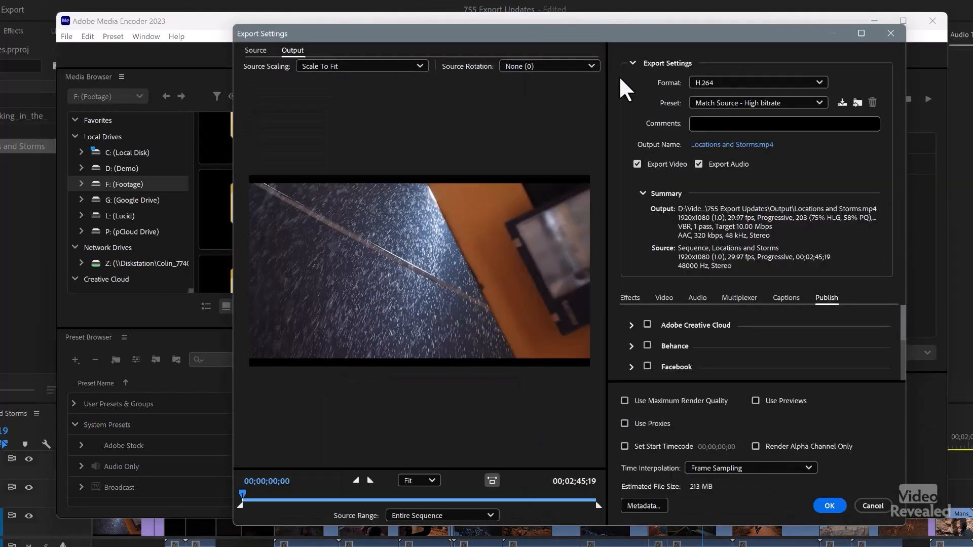
pyautogui.moveTo(803, 110)
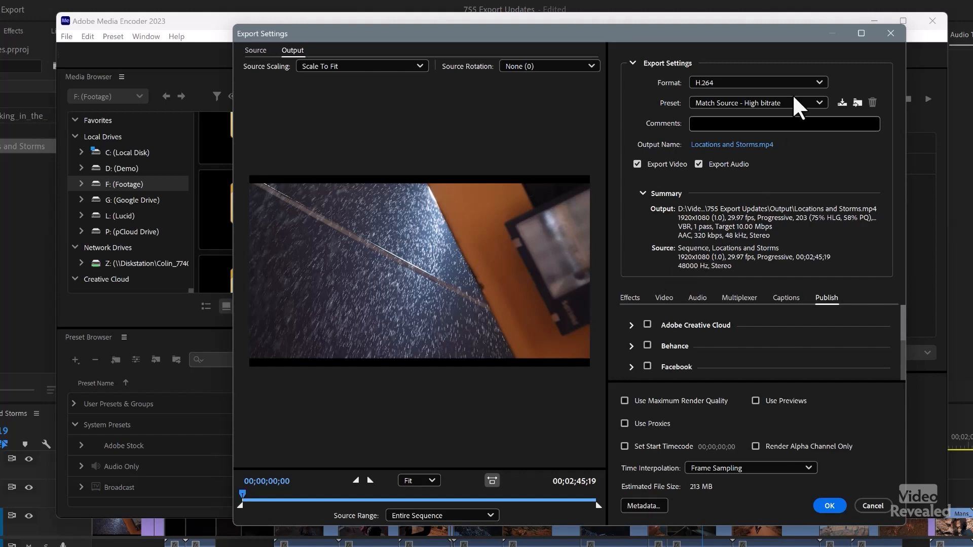
pyautogui.click(828, 505)
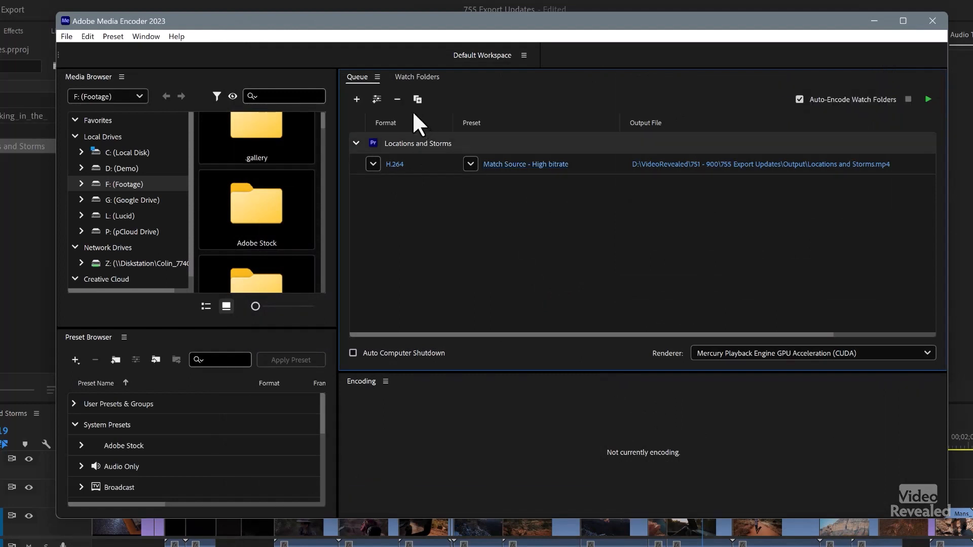
# Remove the queued sequence, then enable starting the queue automatically after 2.0 idle minutes.
pyautogui.click(397, 100)
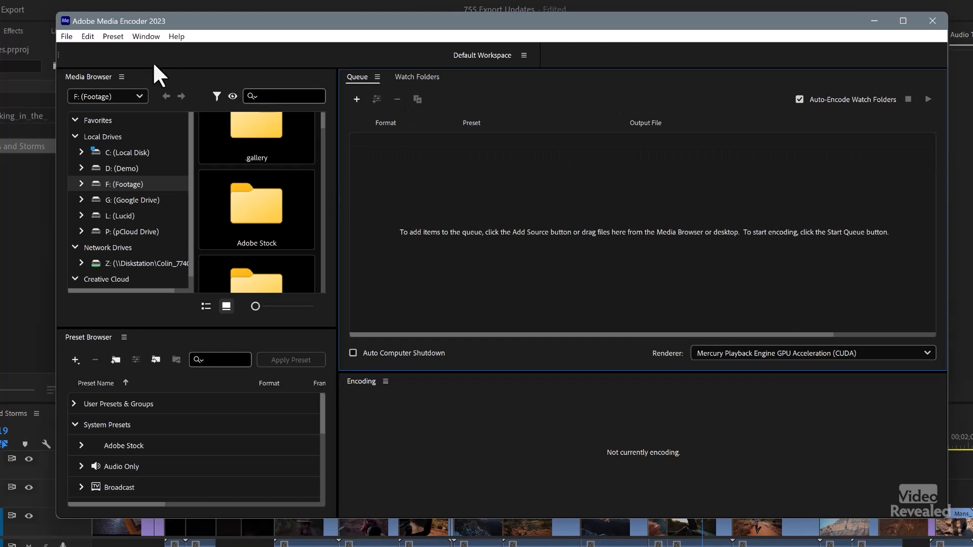
pyautogui.click(87, 36)
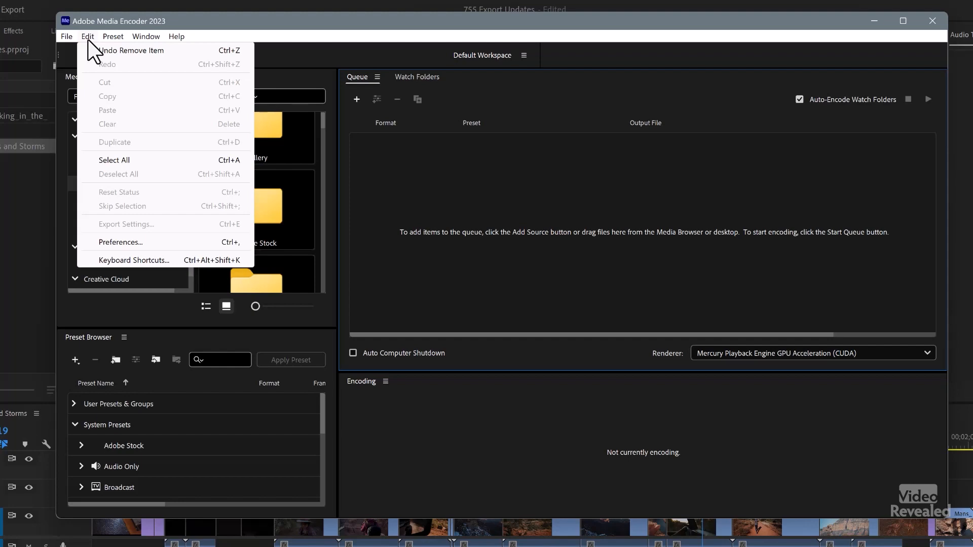
pyautogui.click(120, 242)
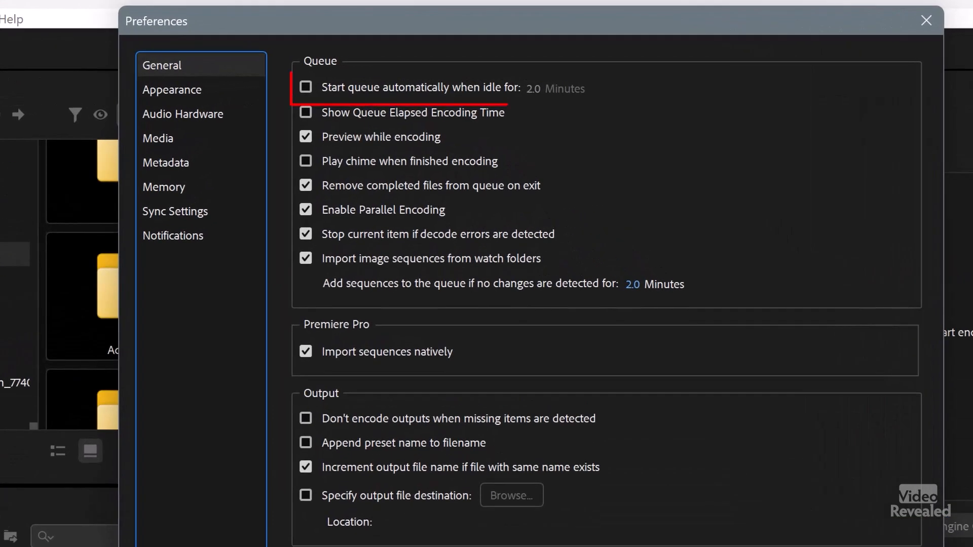
pyautogui.click(305, 87)
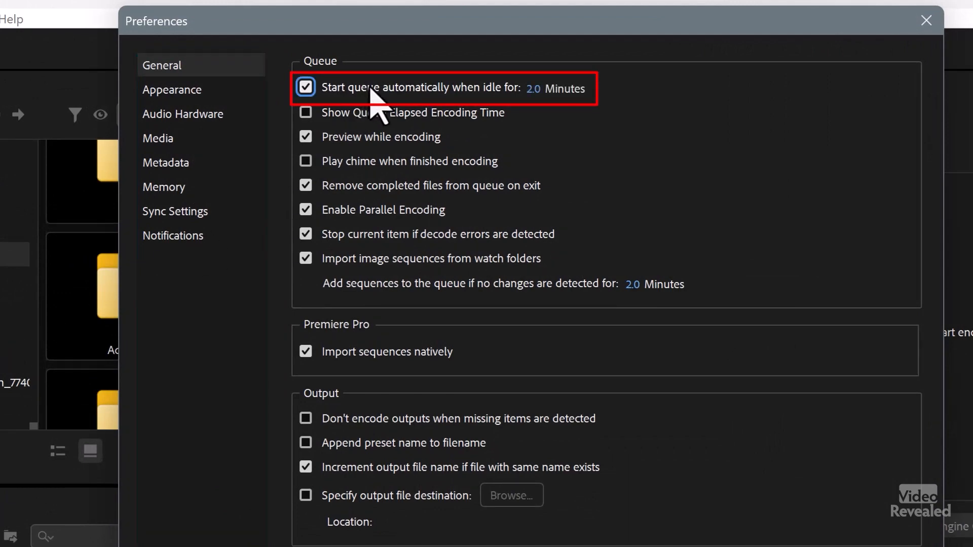
pyautogui.moveTo(541, 103)
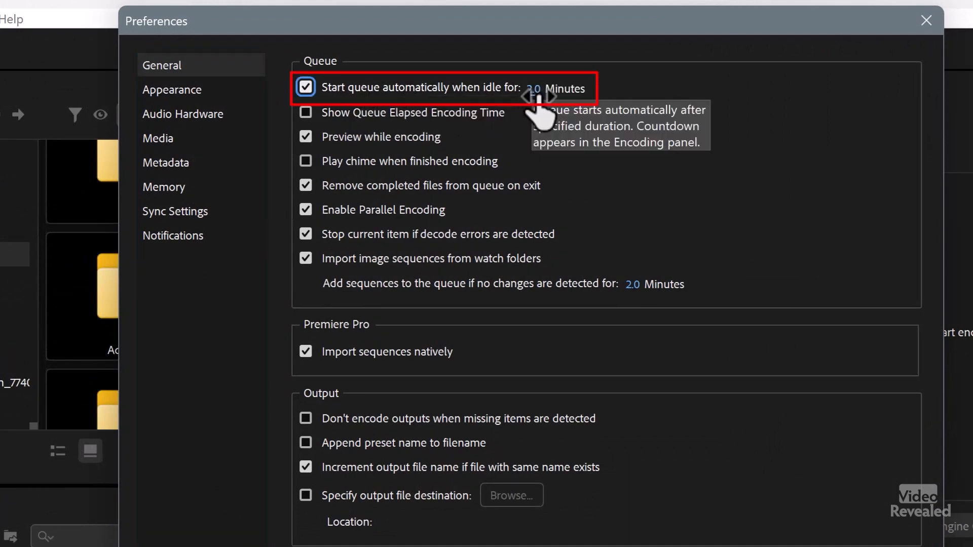
pyautogui.moveTo(535, 110)
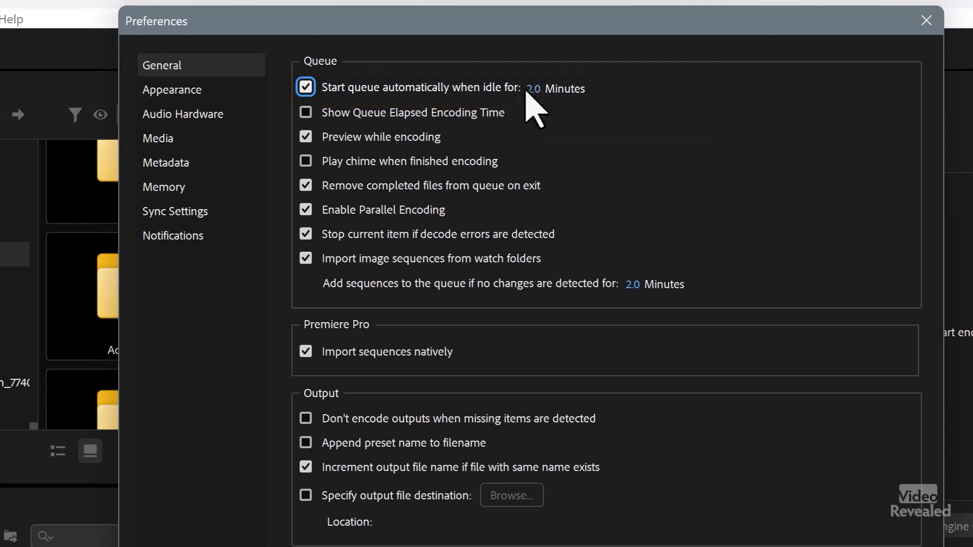
pyautogui.moveTo(535, 99)
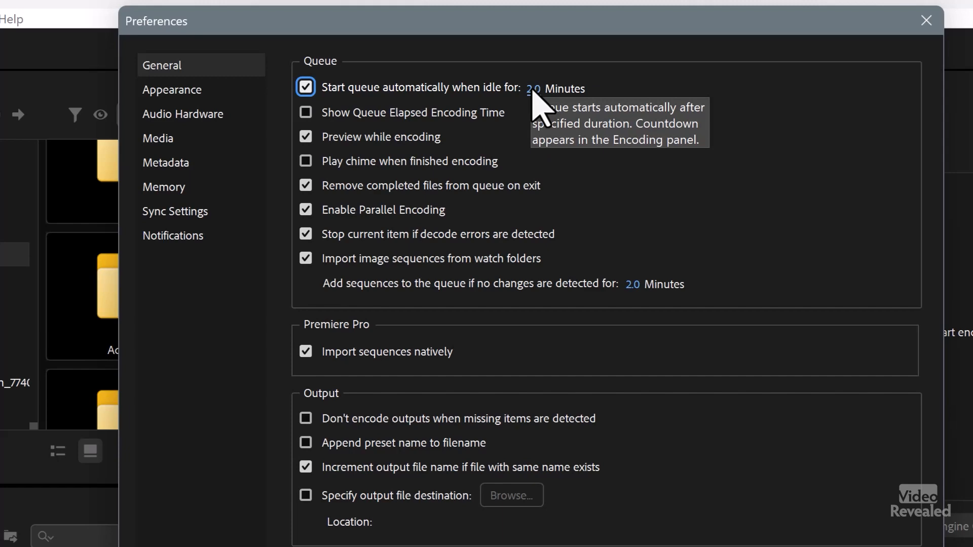
pyautogui.click(305, 87)
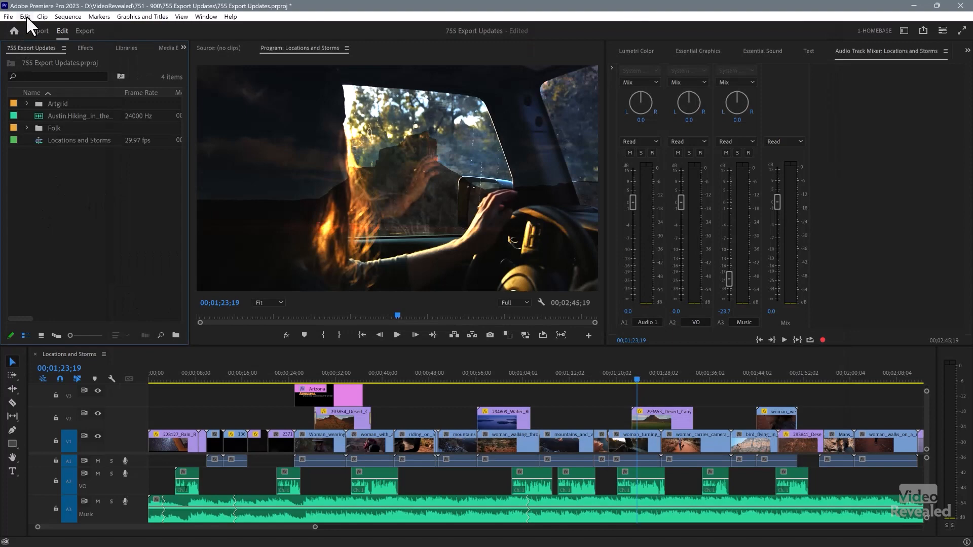
# Keep 'Pause Media Encoder queue during playback' enabled, then park the playhead on the Arizona title near 30 s.
pyautogui.click(24, 17)
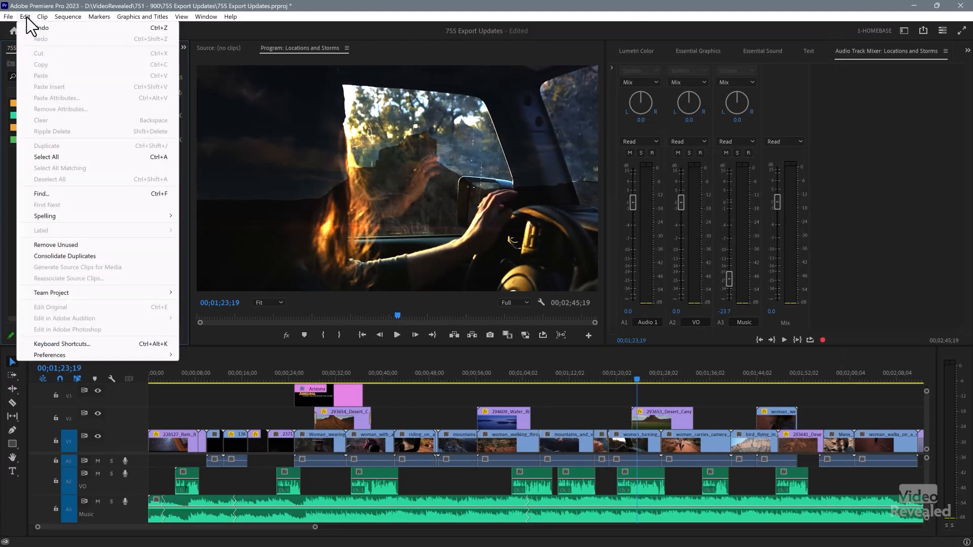
pyautogui.moveTo(79, 222)
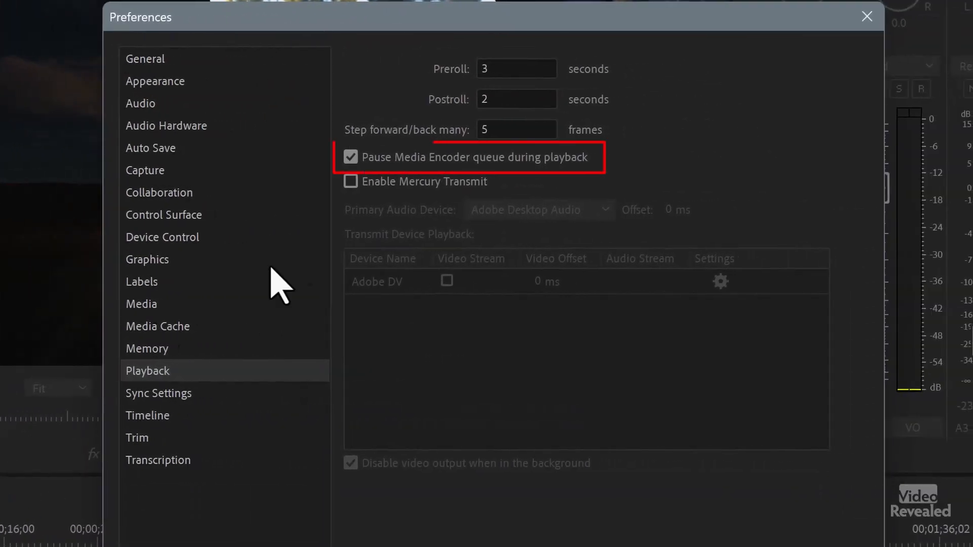
pyautogui.moveTo(538, 180)
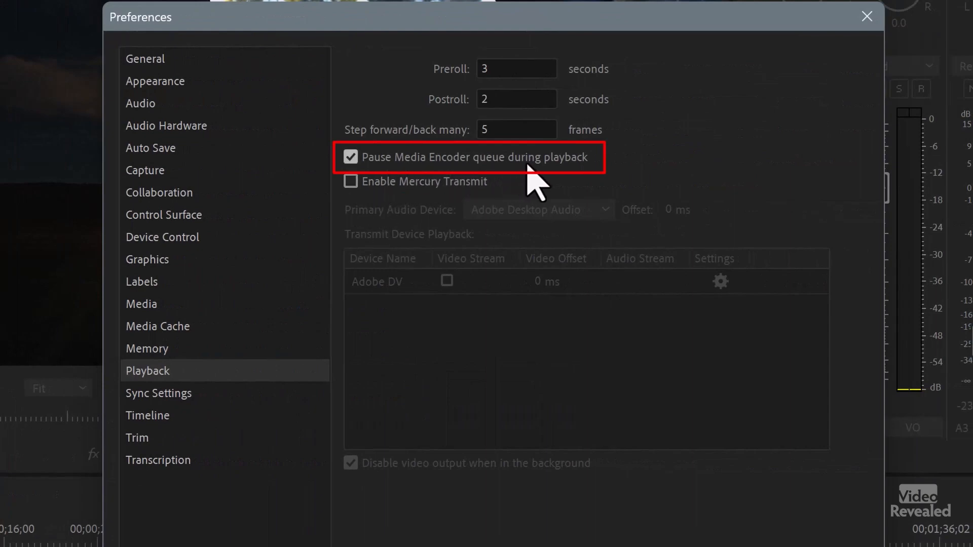
pyautogui.moveTo(441, 192)
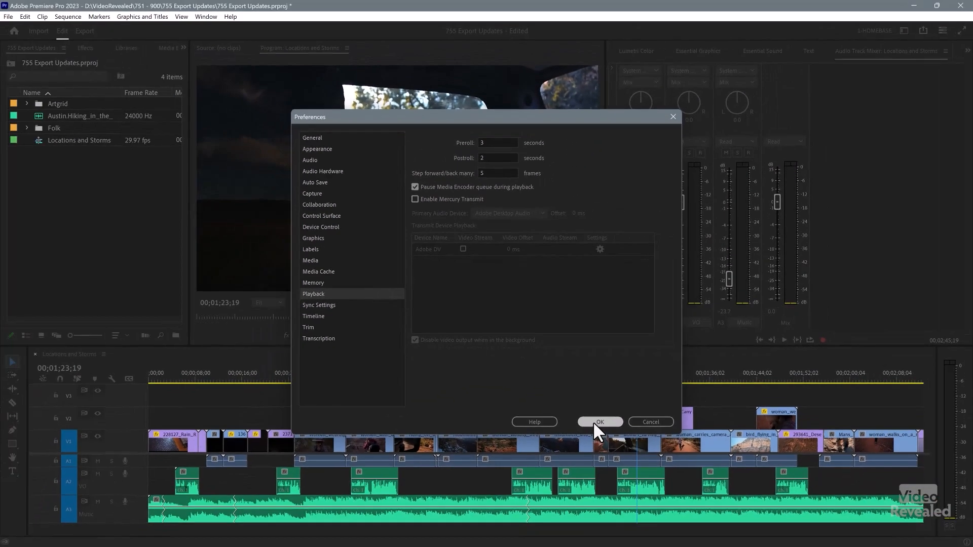
pyautogui.click(598, 421)
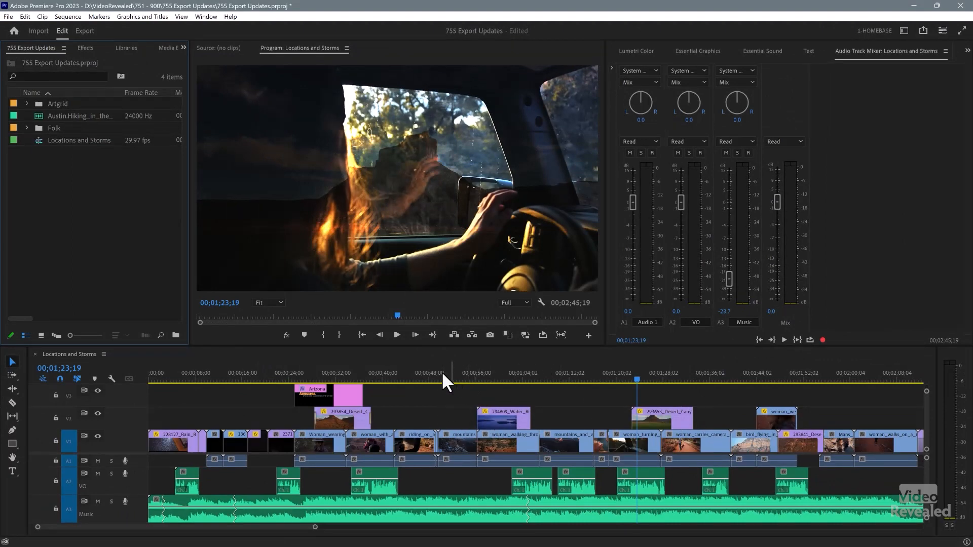
pyautogui.moveTo(328, 378)
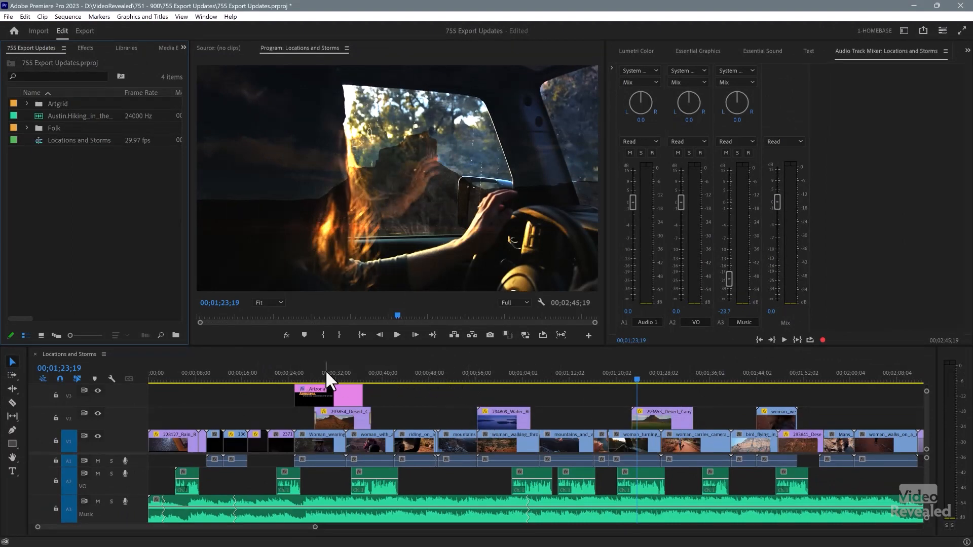
pyautogui.click(284, 382)
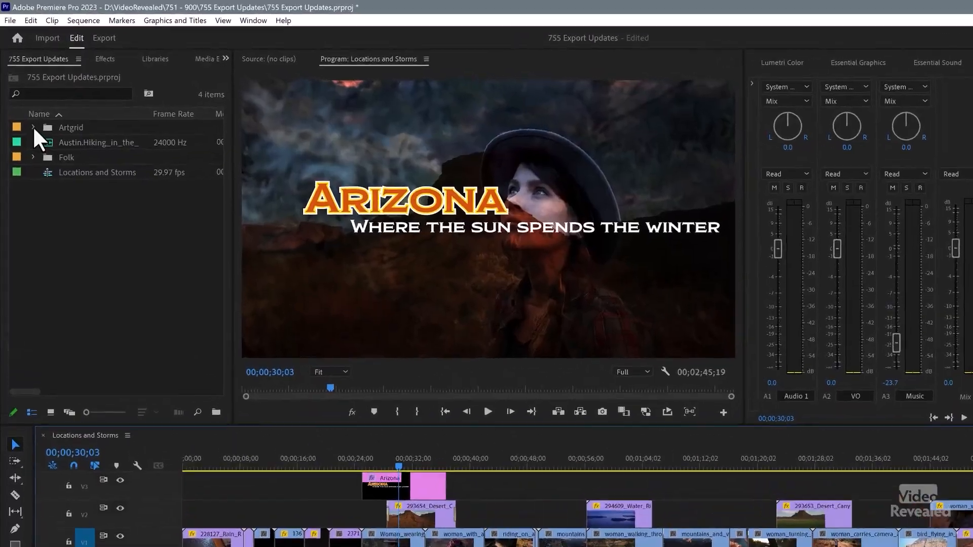
# Expand the Artgrid bin and send the selected storm, canyon and river clips to Media Encoder.
pyautogui.click(32, 127)
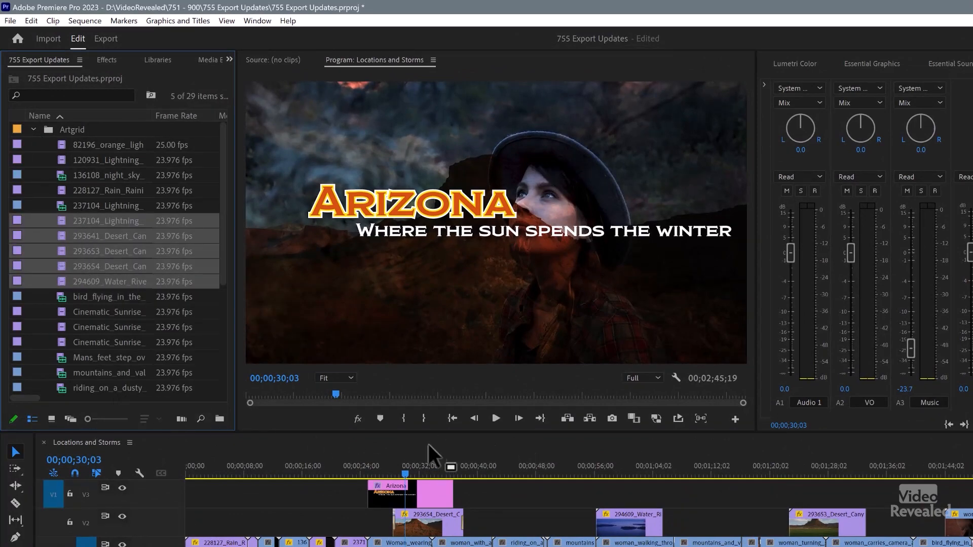
pyautogui.click(10, 21)
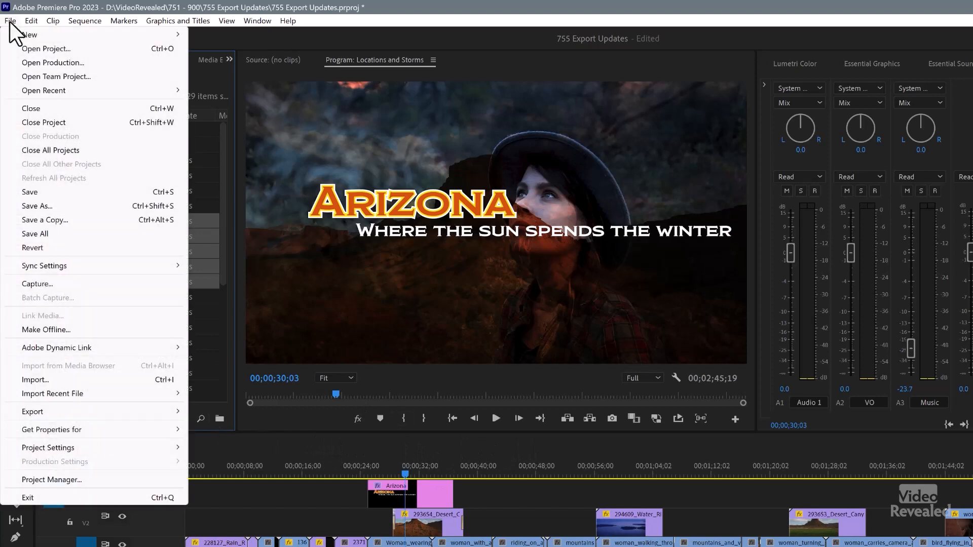
pyautogui.moveTo(32, 412)
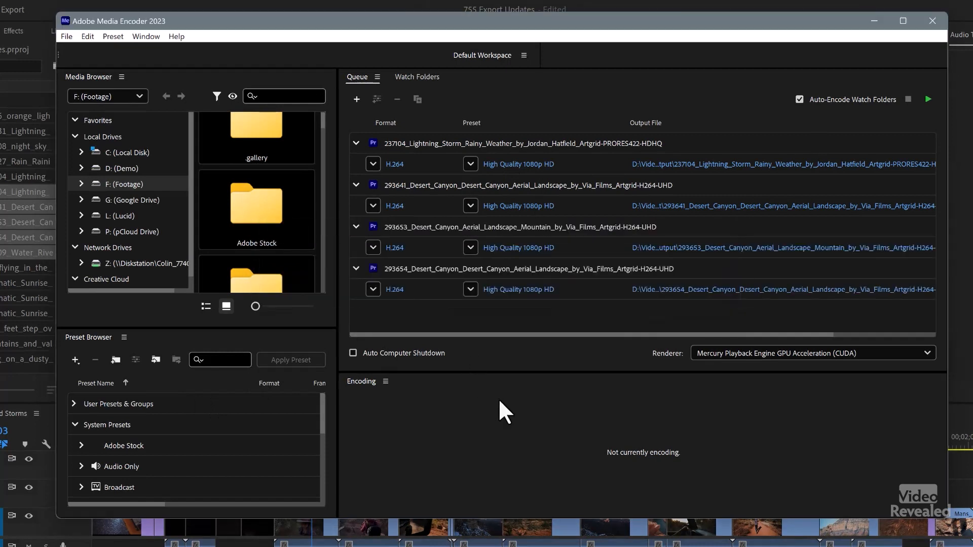
# Review the five queued H.264 1080p clip jobs in the Media Encoder queue.
pyautogui.scroll(-3)
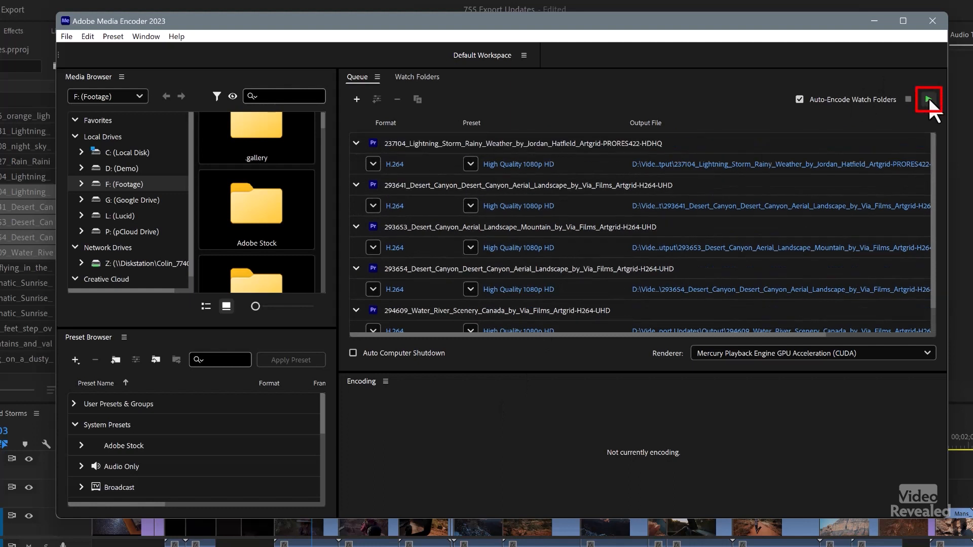
pyautogui.moveTo(670, 199)
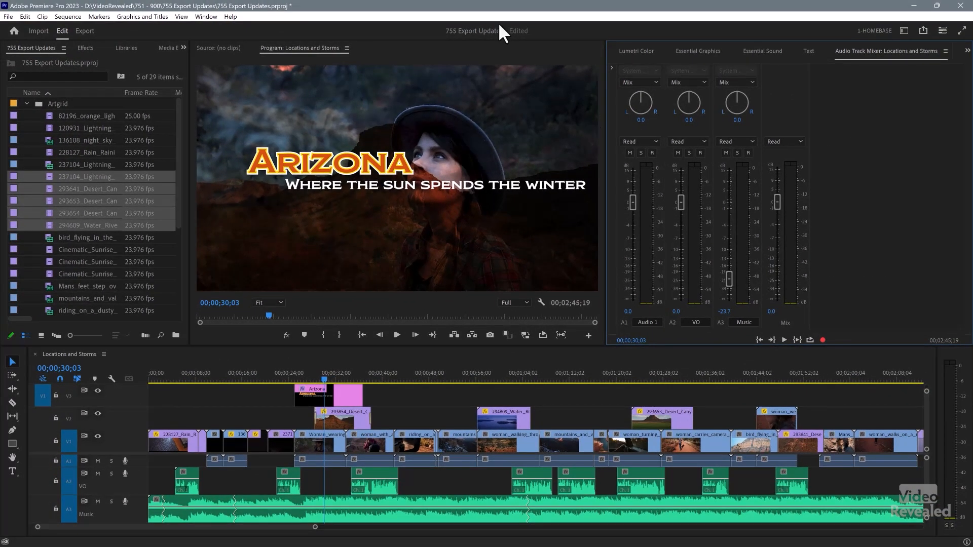
pyautogui.moveTo(189, 59)
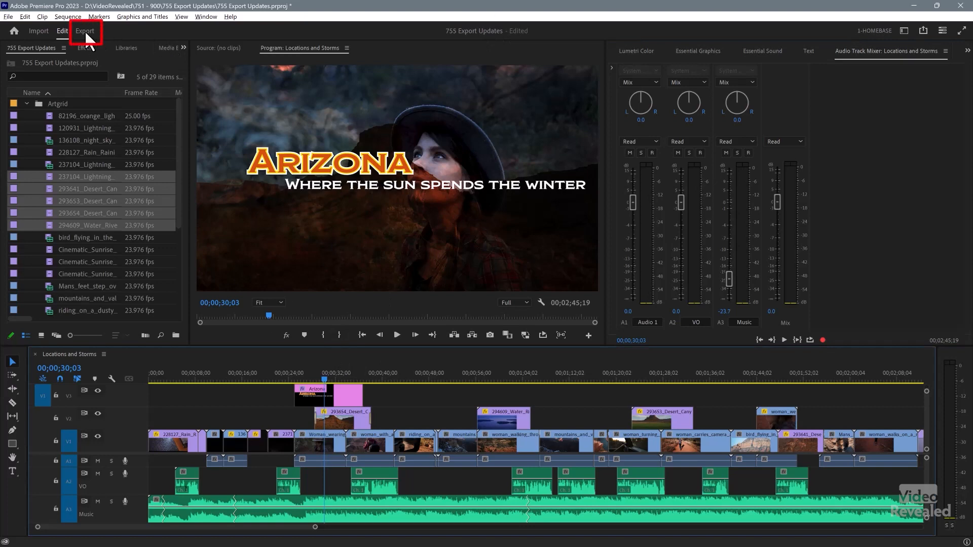
# Switch to Export mode for the sequence and choose More presets… to show the Preset Manager.
pyautogui.click(84, 30)
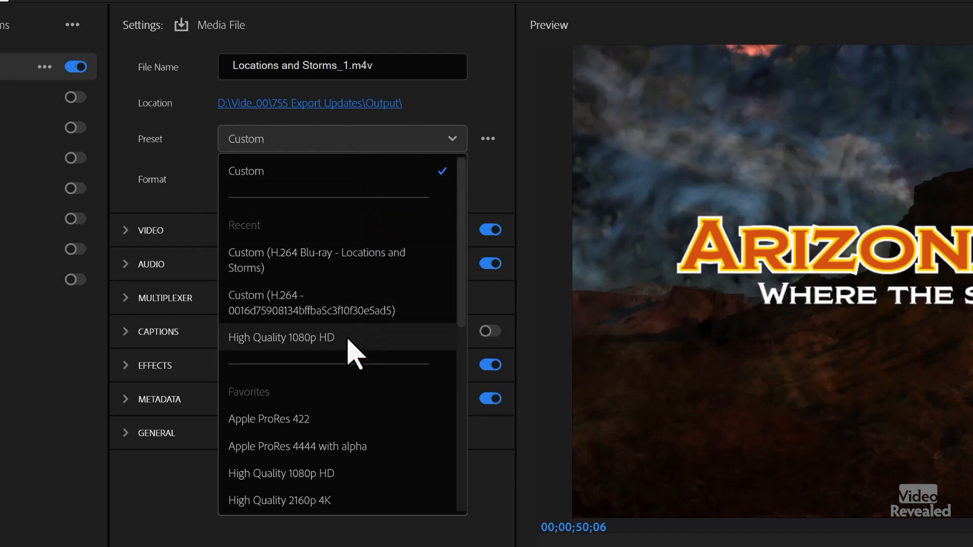
pyautogui.scroll(-3)
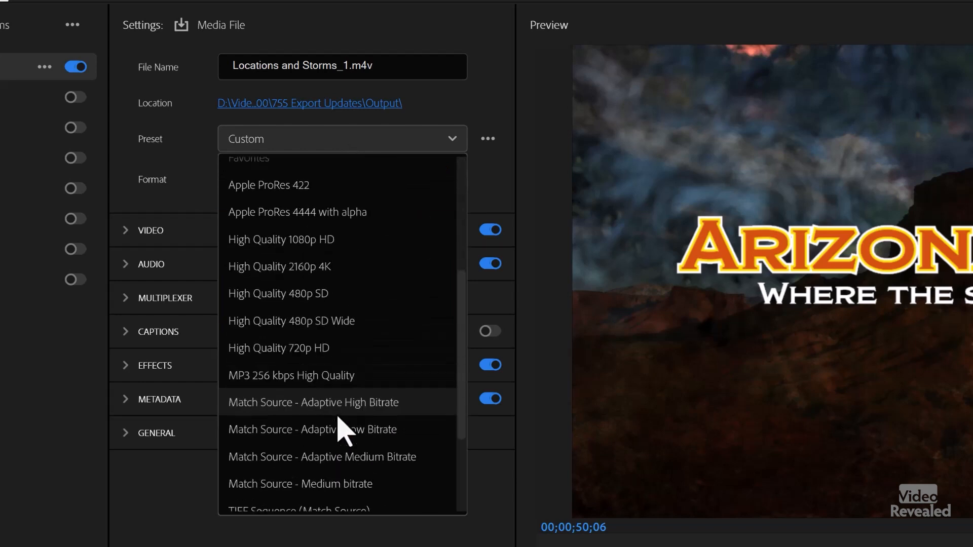
pyautogui.scroll(-3)
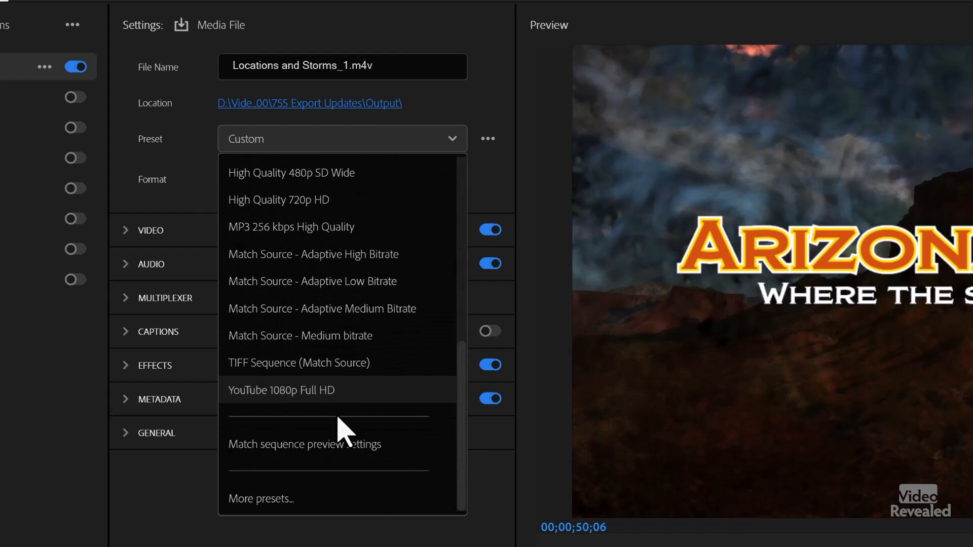
pyautogui.moveTo(291, 508)
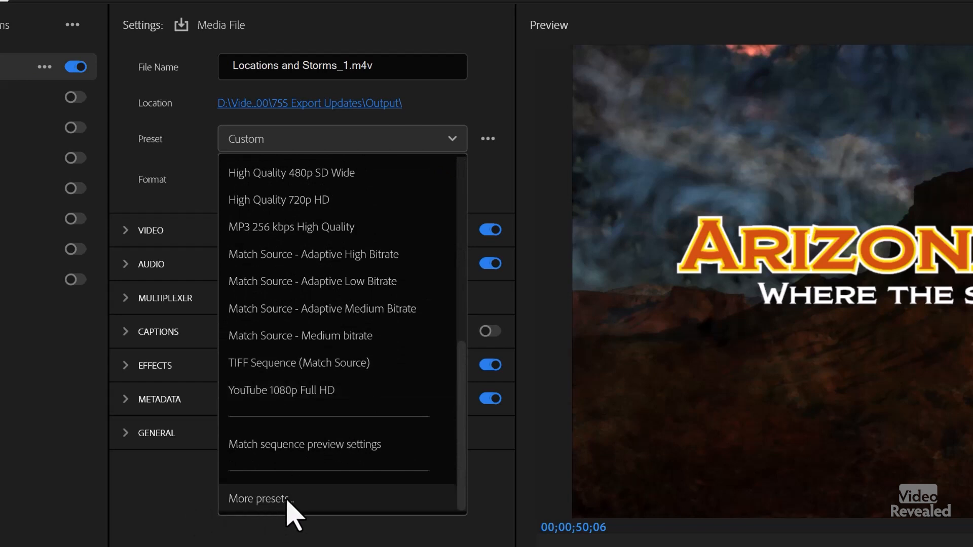
pyautogui.click(260, 498)
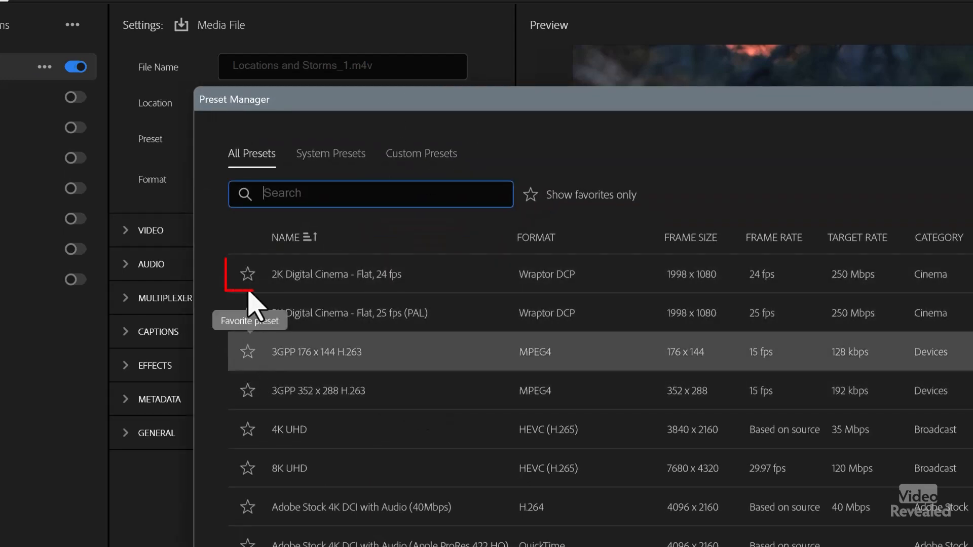
# Favourite the 2K Digital Cinema - Flat, 24 fps preset and apply it from the recent and favorite presets list.
pyautogui.click(247, 275)
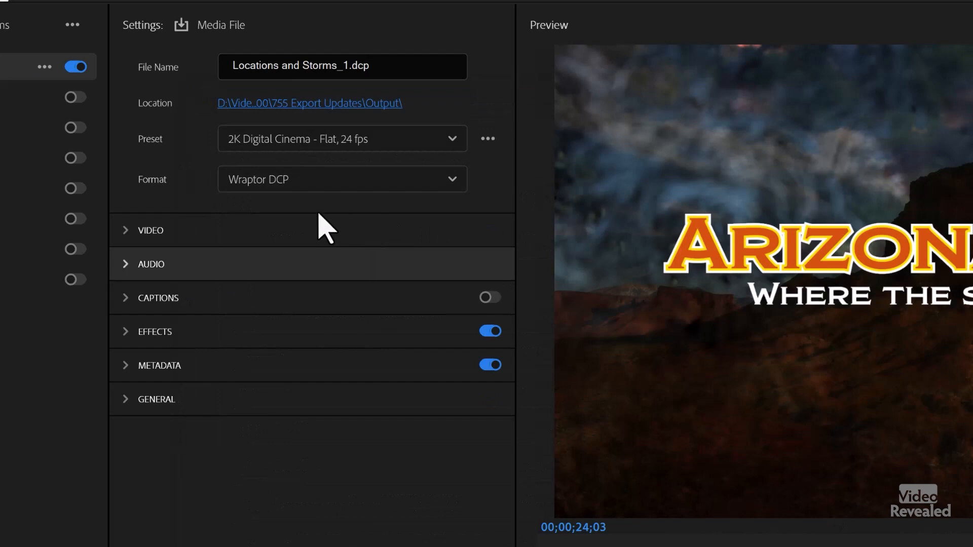
pyautogui.click(341, 180)
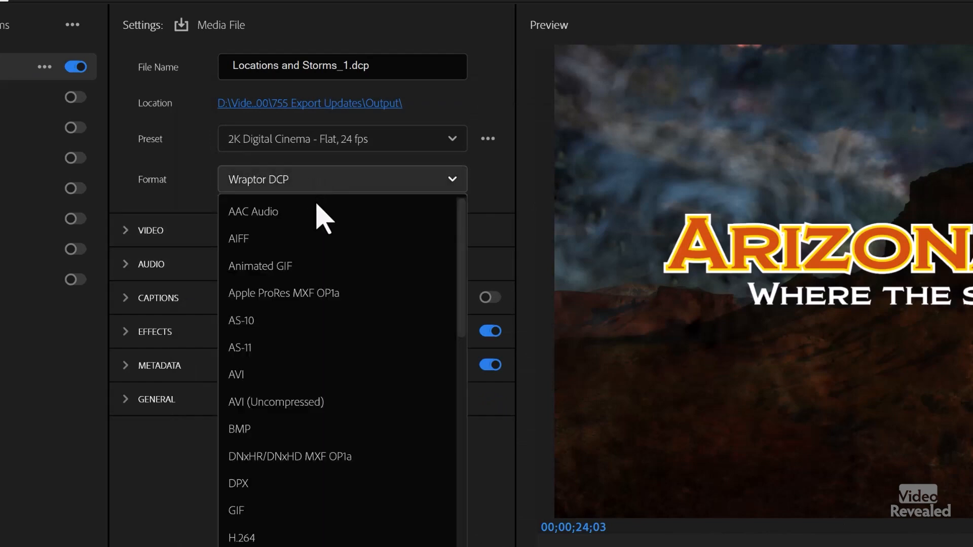
pyautogui.scroll(-3)
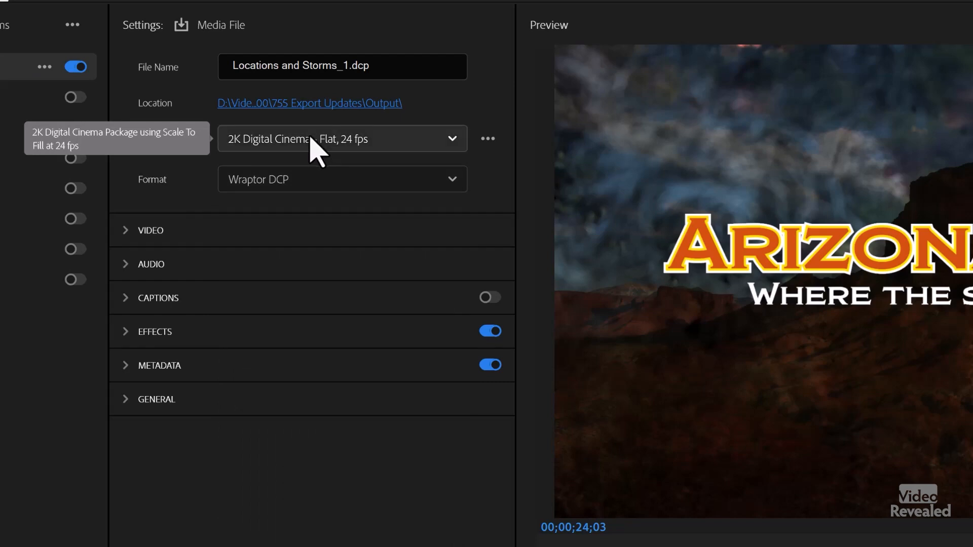
pyautogui.click(342, 139)
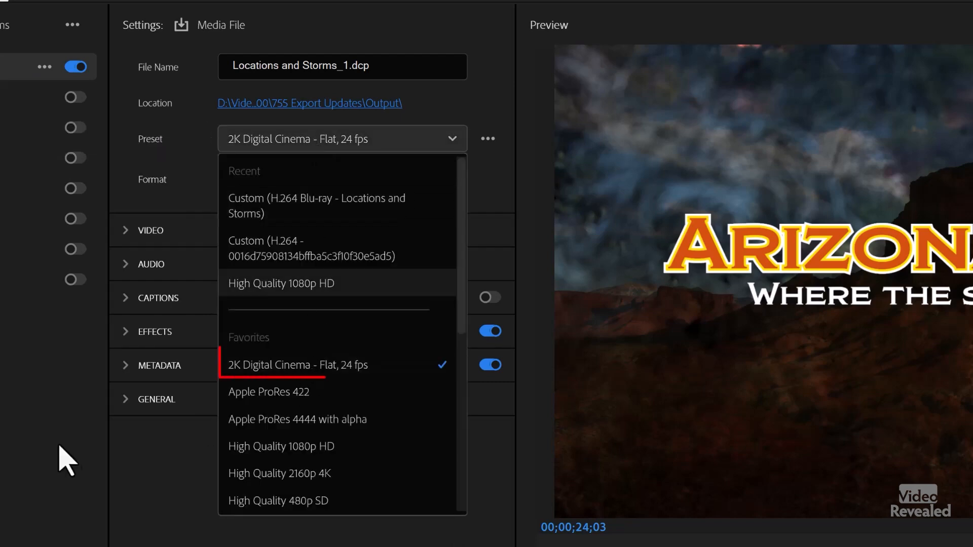
pyautogui.moveTo(378, 264)
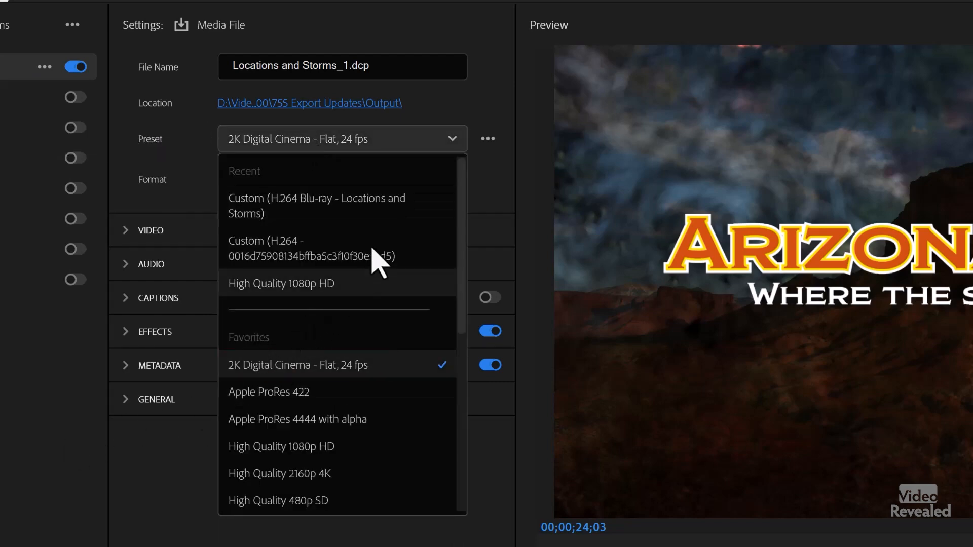
pyautogui.moveTo(406, 310)
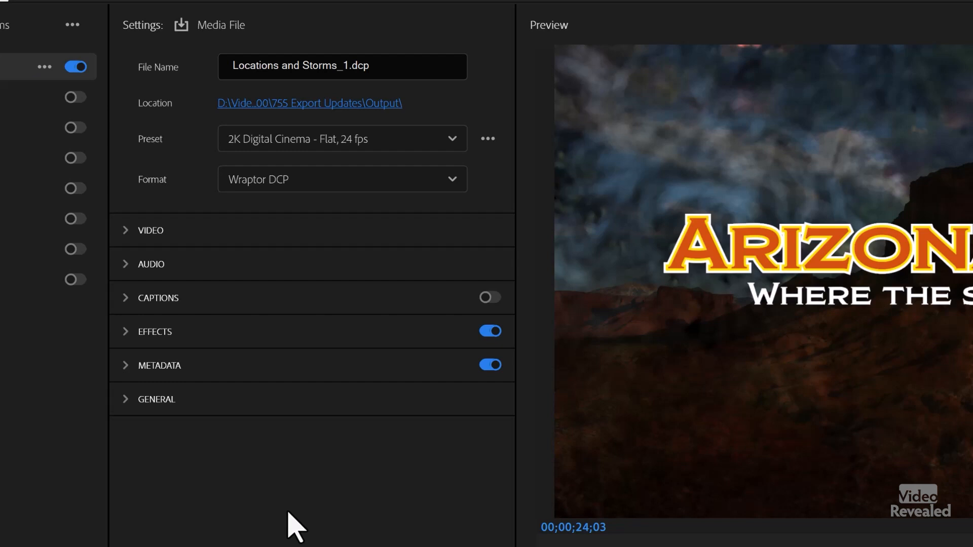
pyautogui.moveTo(388, 152)
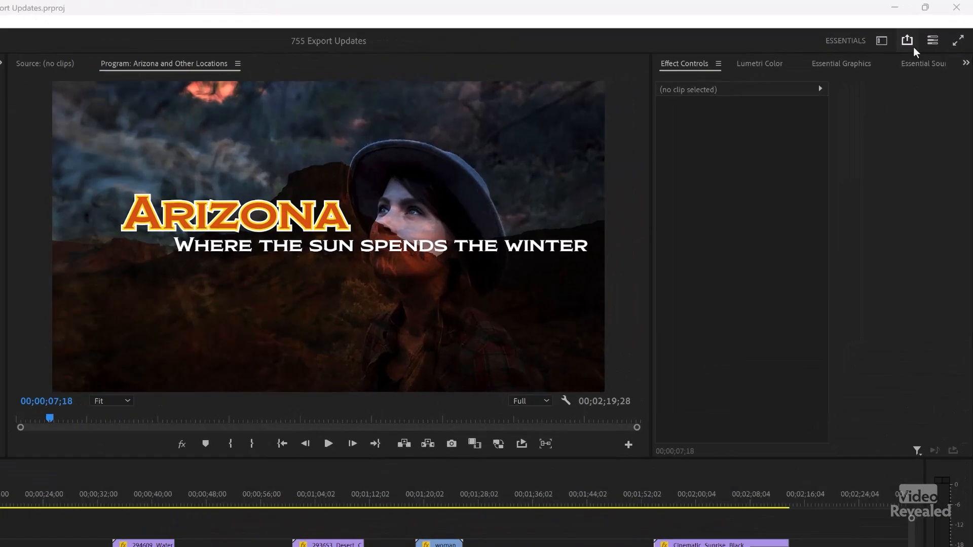
# Show Quick Export for Arizona and Other Locations with its recent and favorite presets listed.
pyautogui.click(906, 41)
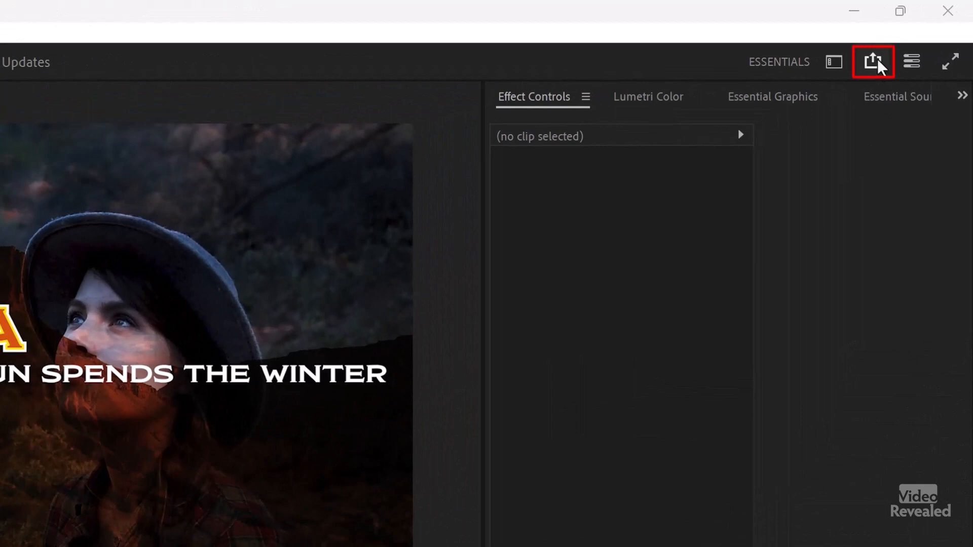
pyautogui.click(871, 62)
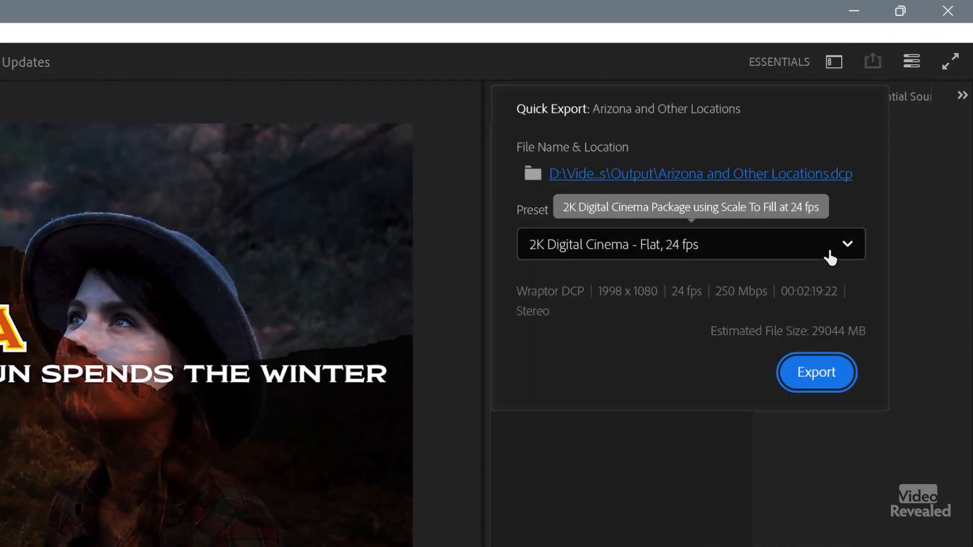
pyautogui.click(690, 245)
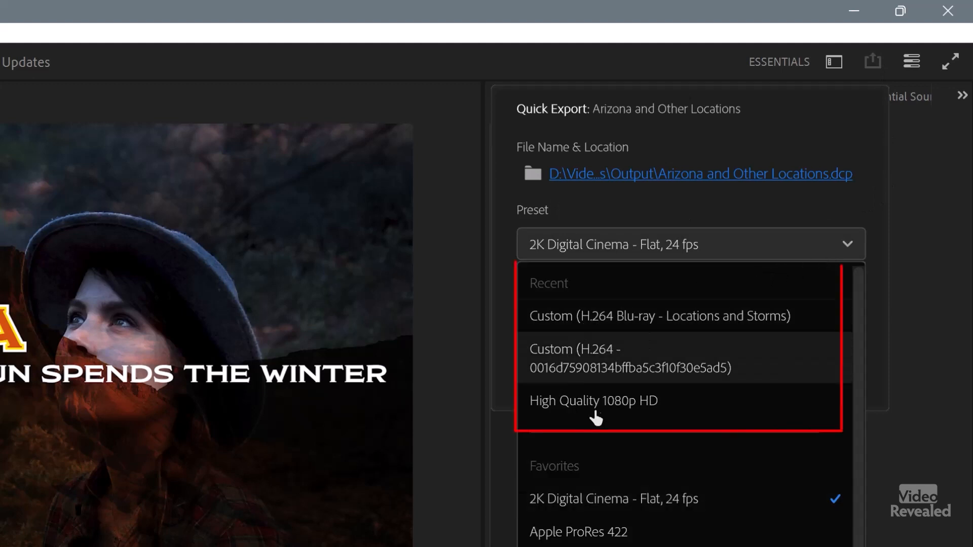